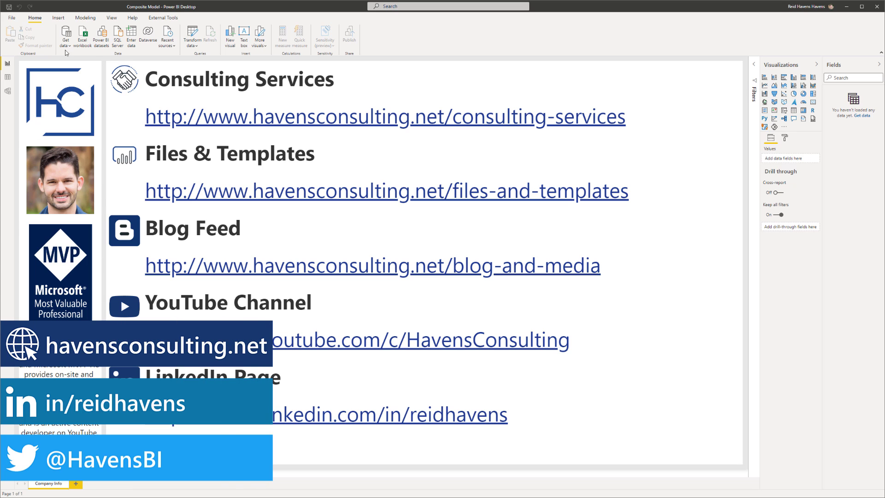
Connect live to the published 'Dataset' from the Sales Analytics workspace and create the report.
left_click(66, 35)
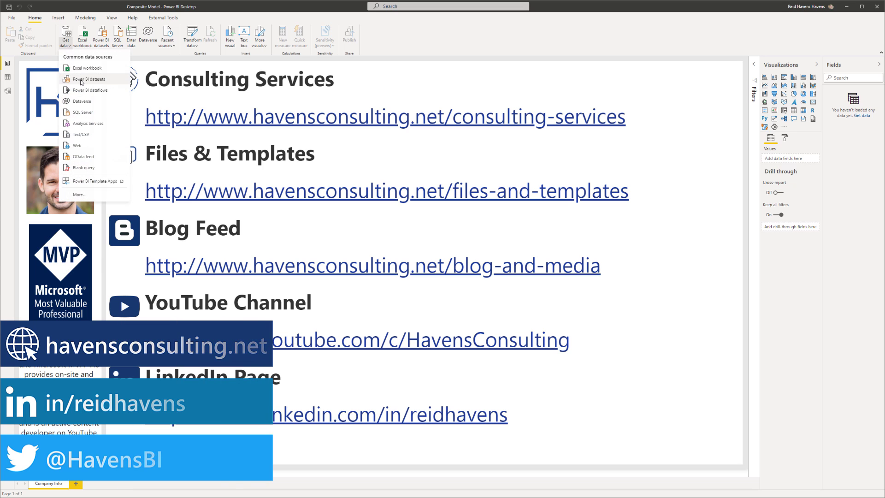
left_click(89, 78)
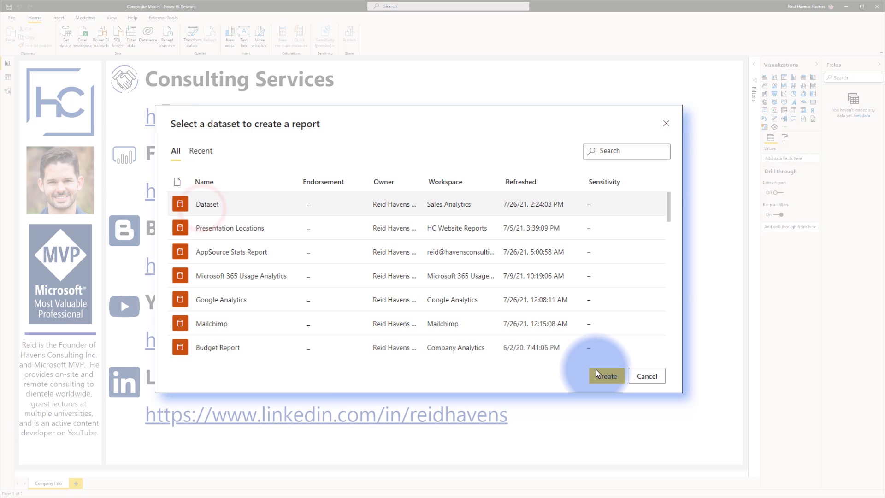
left_click(606, 375)
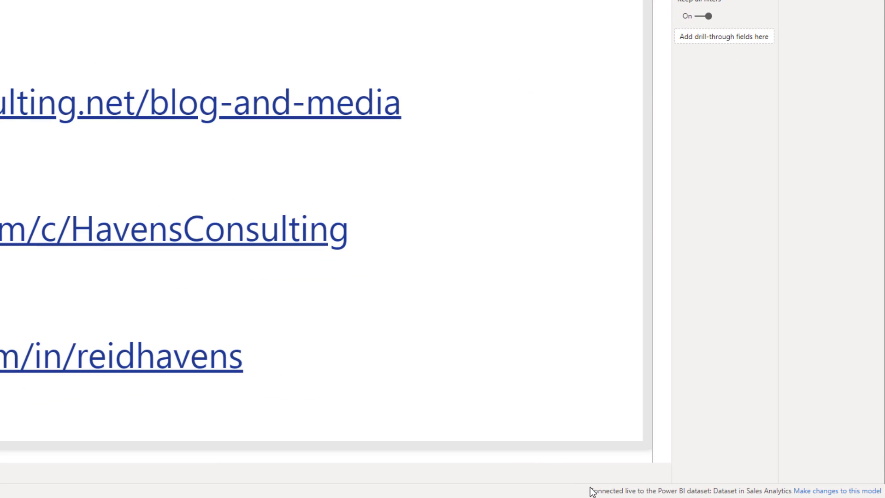
mouse_move(704, 496)
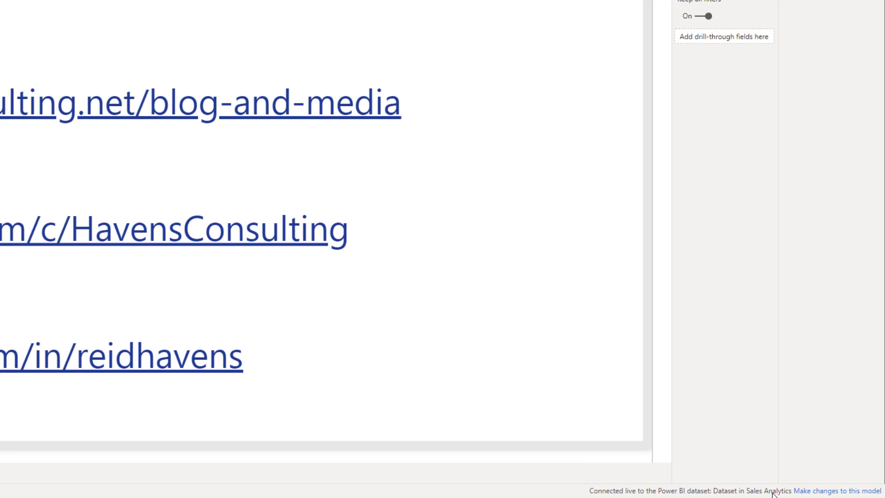
mouse_move(830, 491)
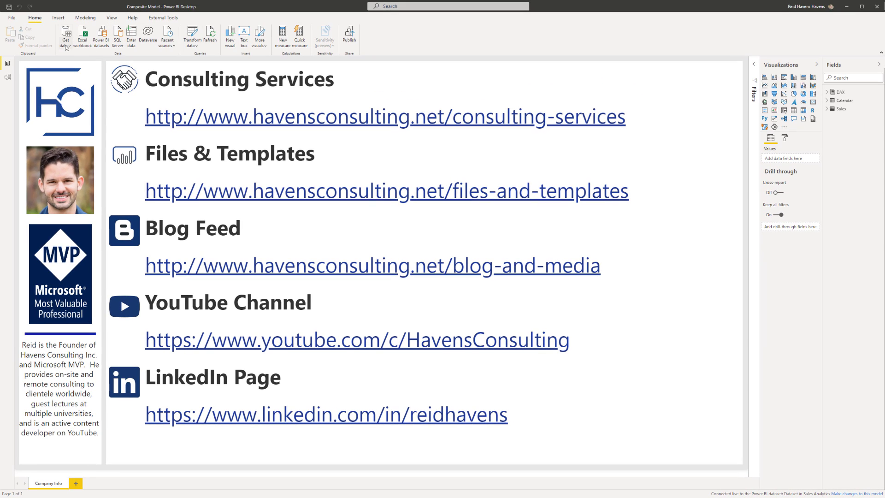
mouse_move(131, 34)
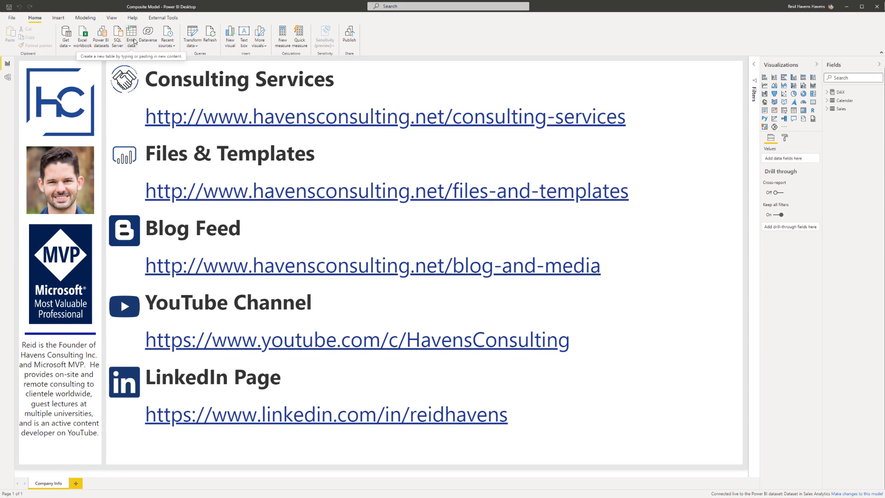
Start Enter data, triggering the DirectQuery local-model prompt on the live connection.
left_click(131, 35)
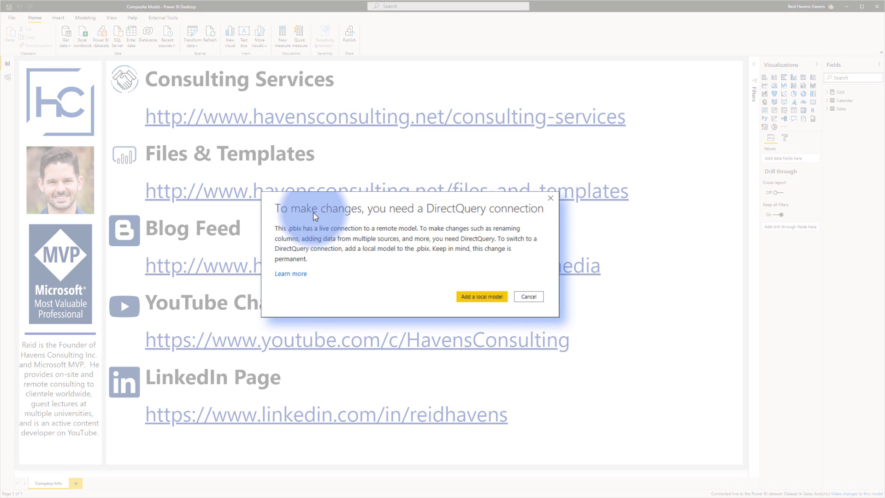
mouse_move(317, 223)
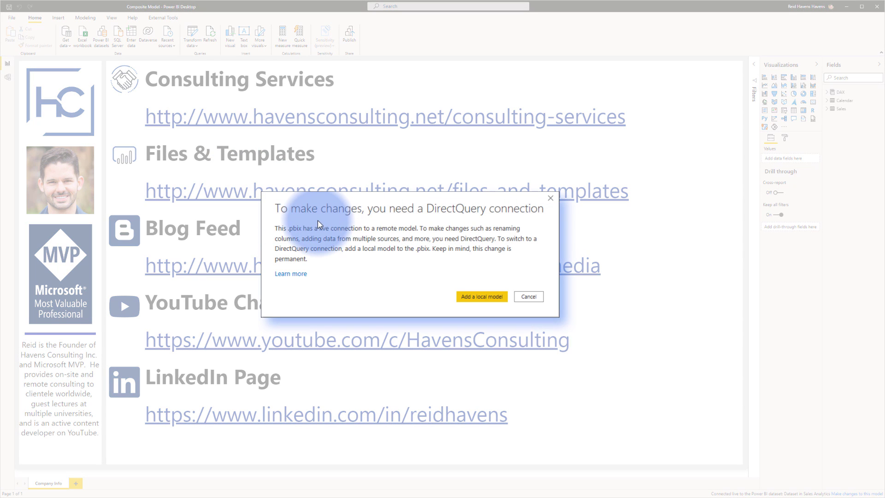
mouse_move(403, 232)
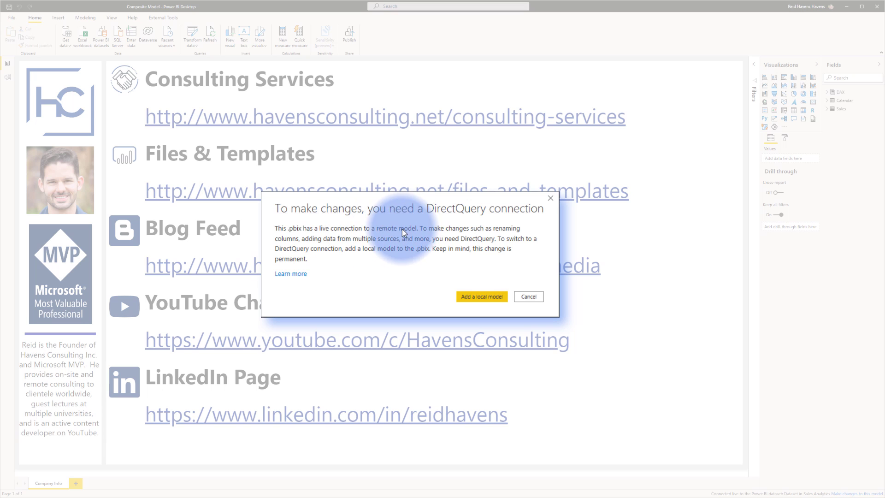
mouse_move(312, 231)
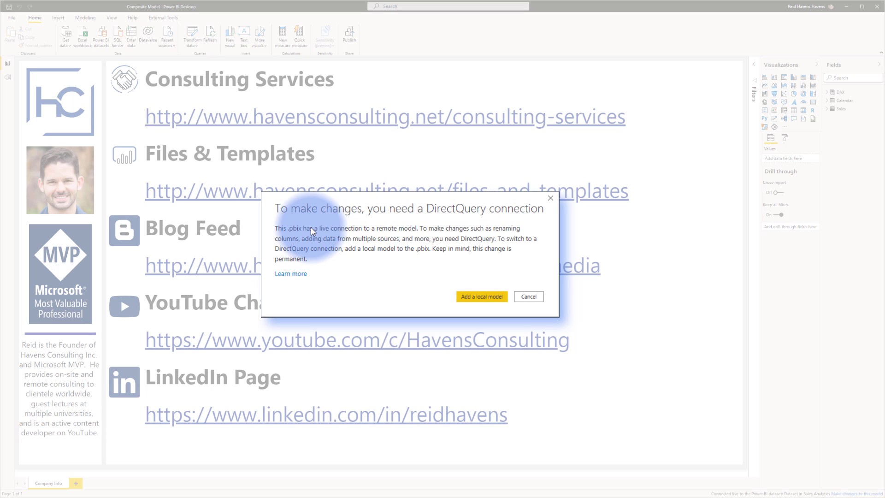
mouse_move(401, 242)
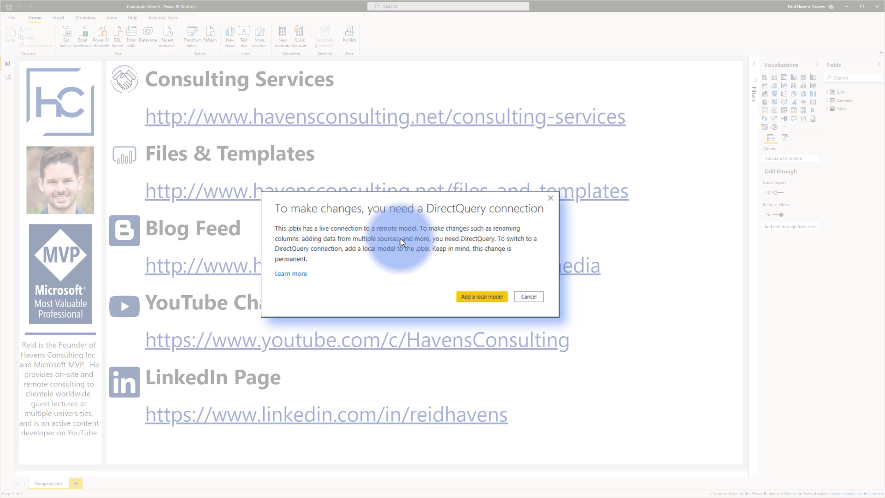
mouse_move(464, 247)
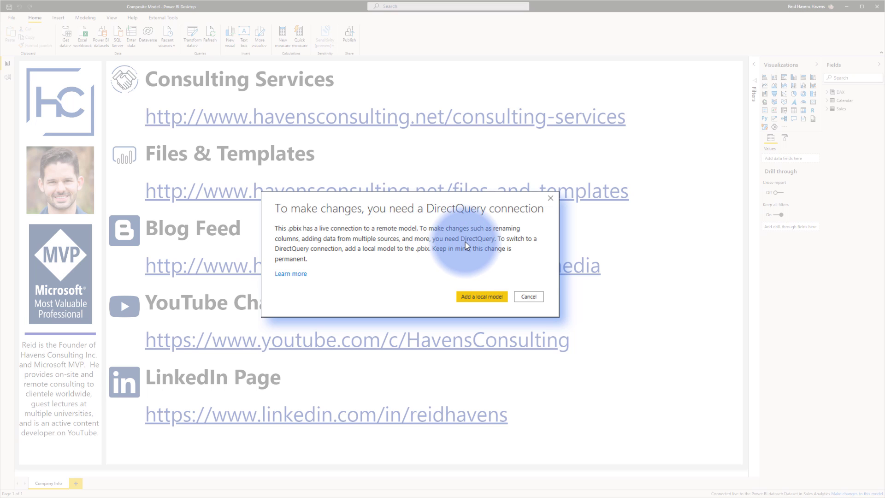
mouse_move(337, 247)
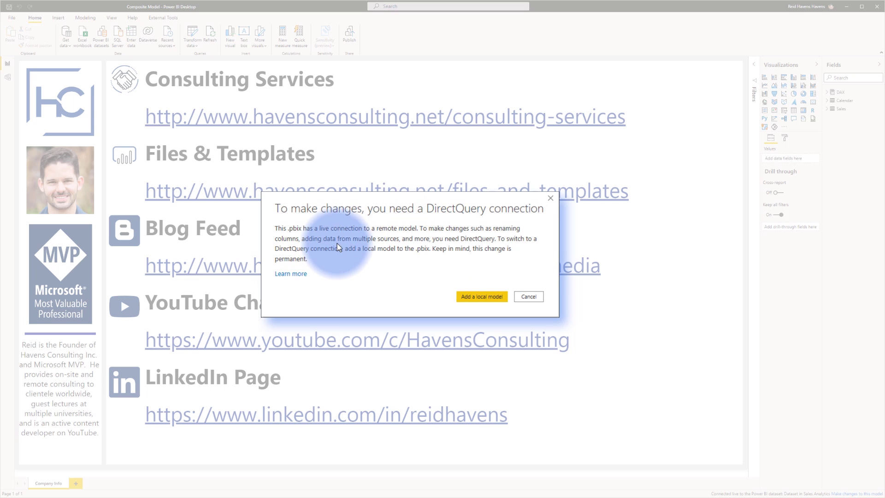
mouse_move(443, 255)
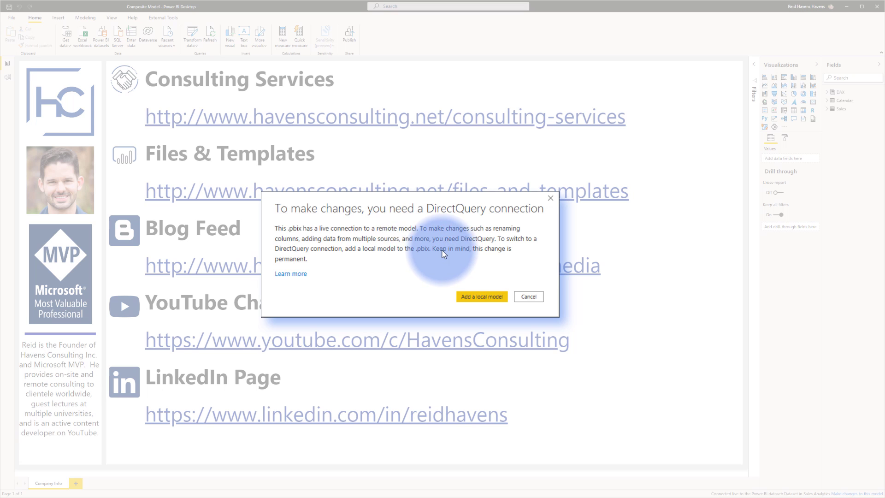
mouse_move(291, 274)
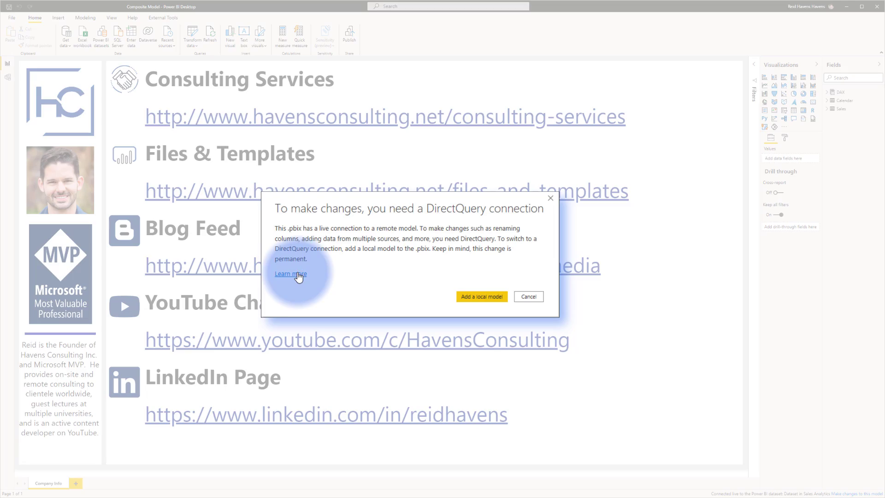
mouse_move(426, 293)
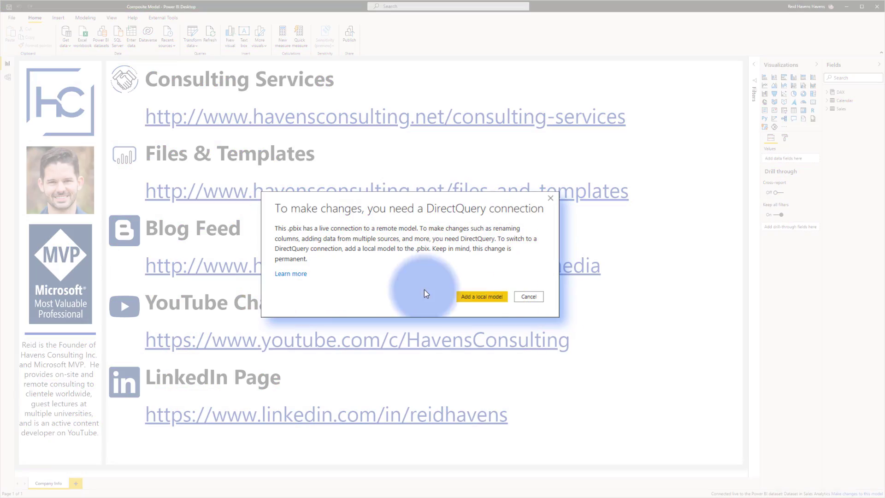
Add a local model and load the pasted category data as a table named Product.
left_click(481, 296)
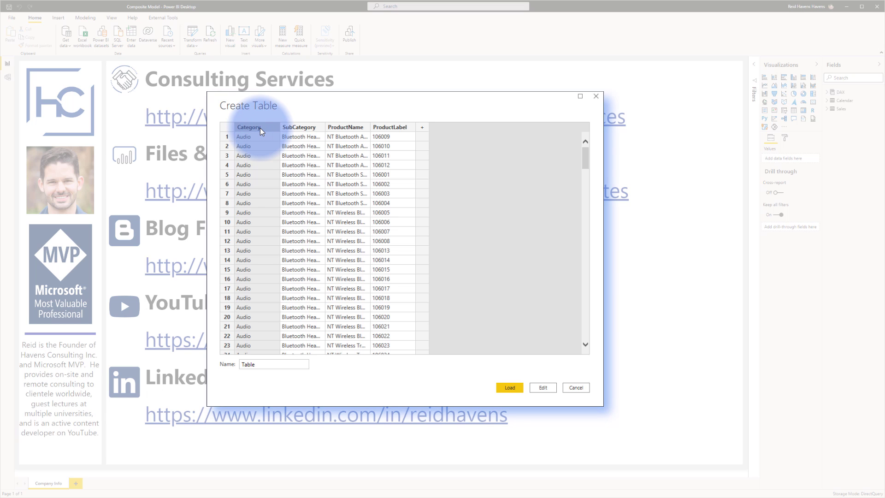
mouse_move(277, 360)
type("Product")
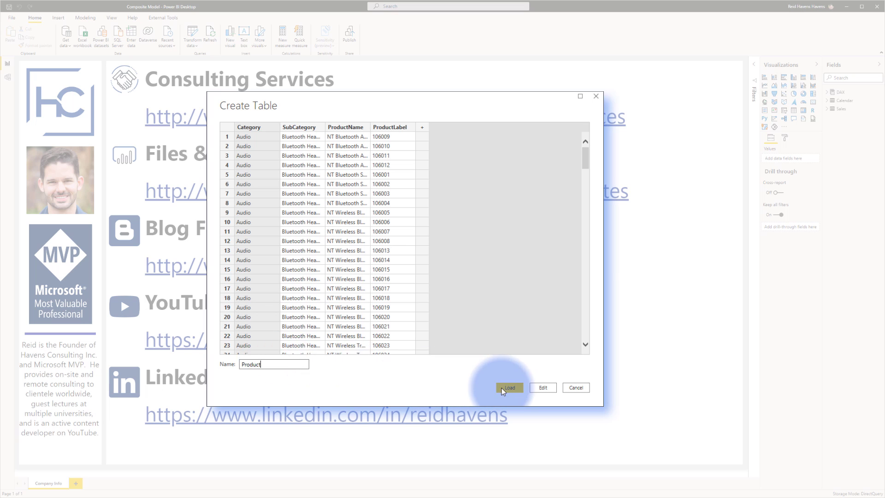
left_click(509, 388)
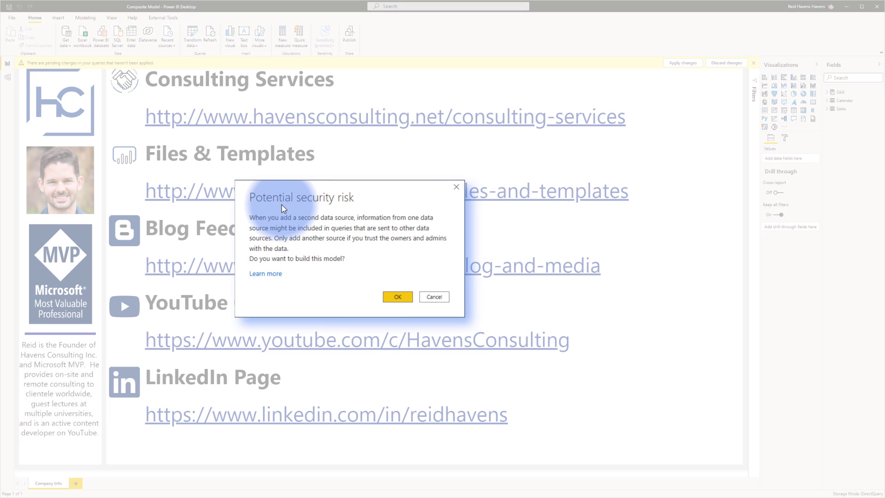
mouse_move(320, 215)
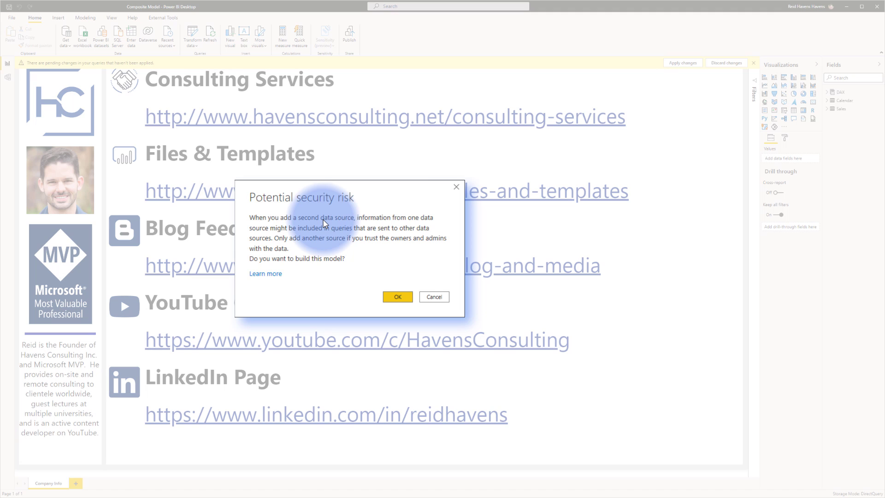
mouse_move(321, 225)
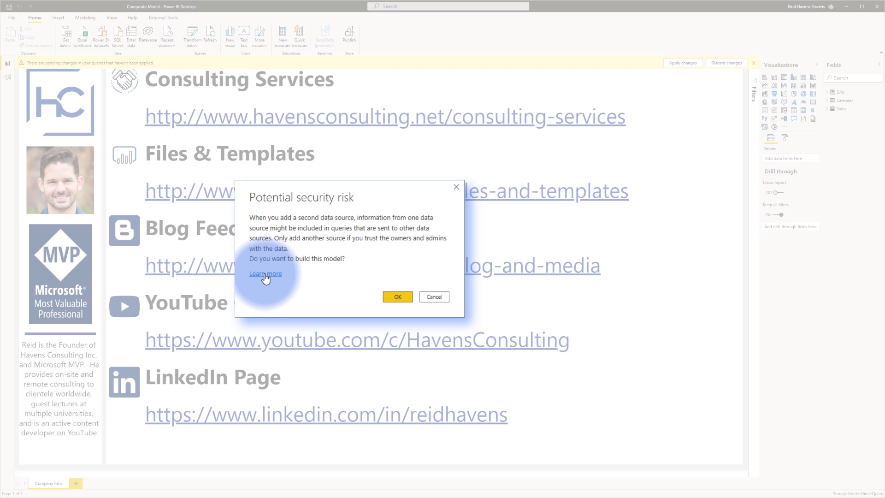
left_click(397, 296)
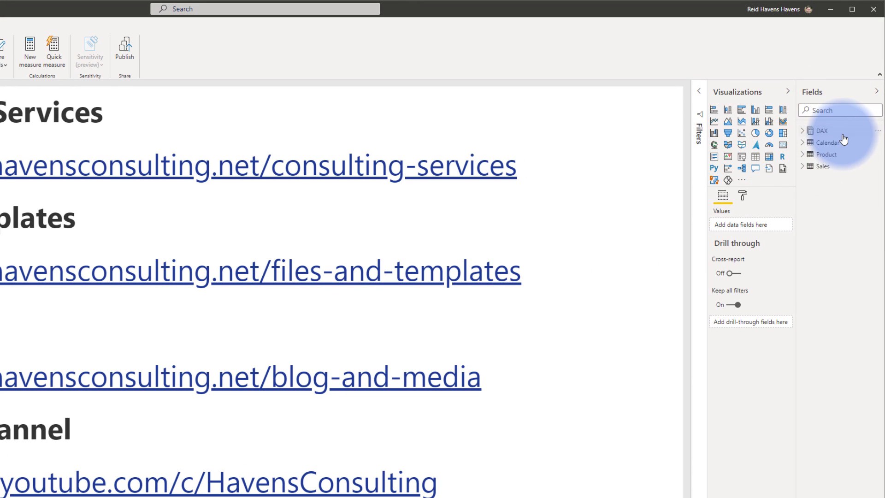
mouse_move(826, 154)
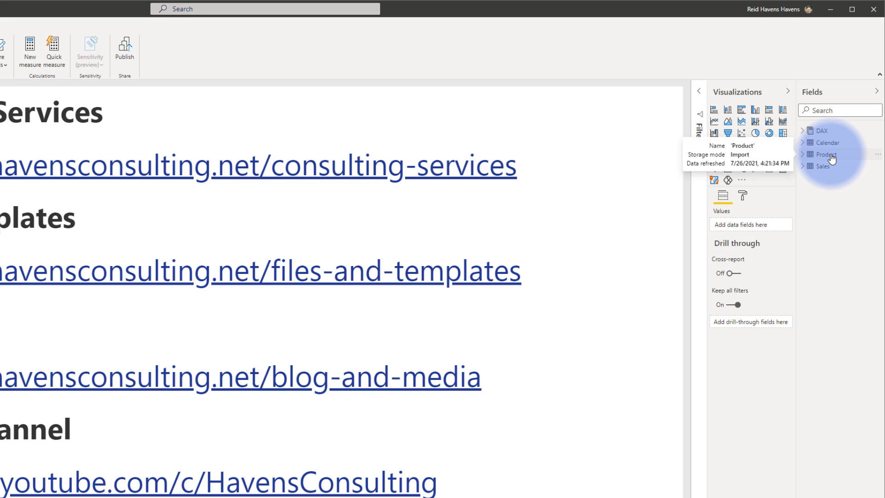
mouse_move(826, 167)
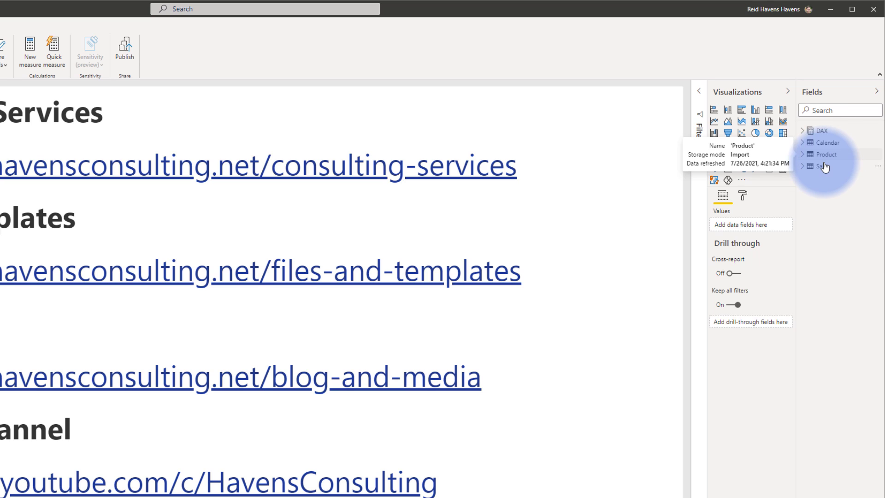
mouse_move(824, 166)
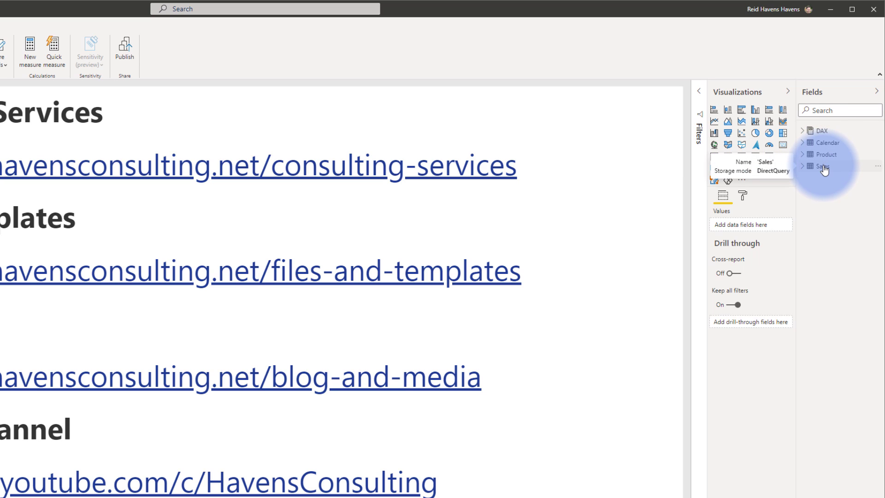
scroll("down", 3)
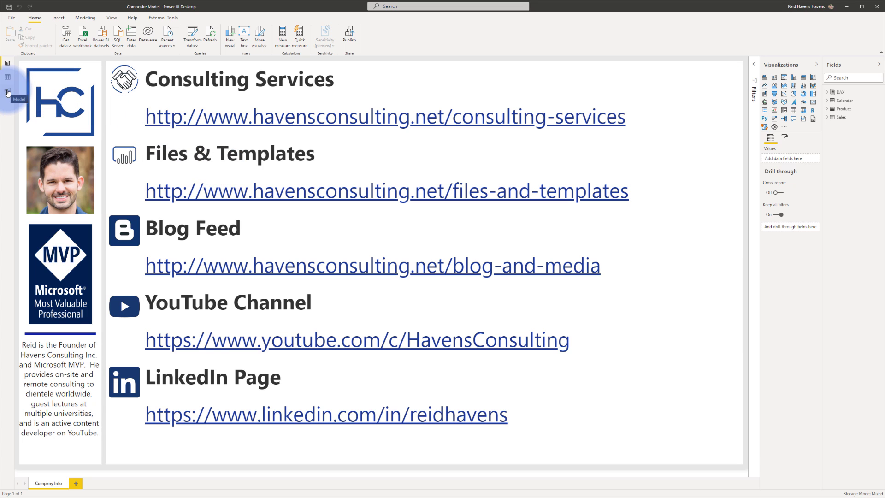
In Model view, rearrange the table cards and show each table's source database in its header.
left_click(8, 90)
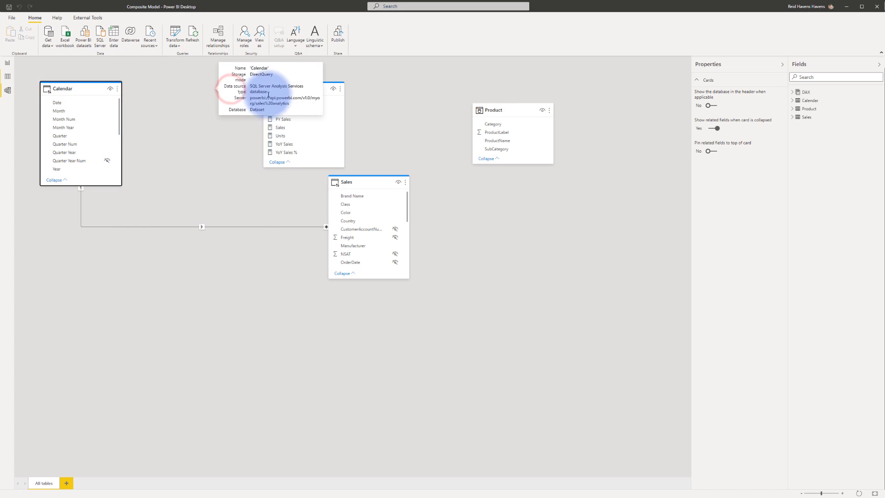
left_click(157, 88)
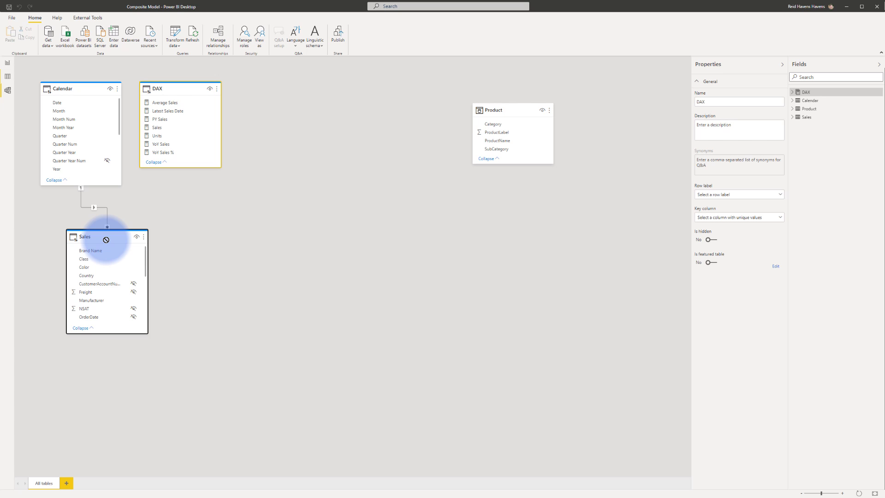
left_click(264, 162)
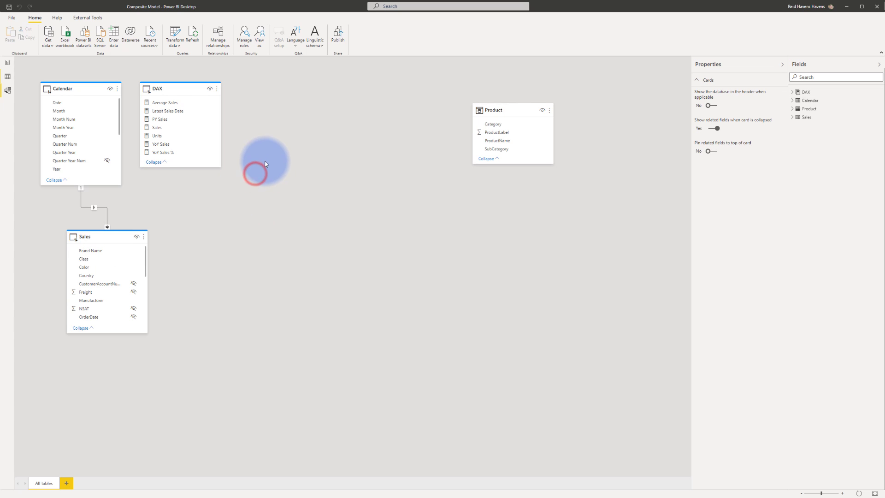
mouse_move(516, 186)
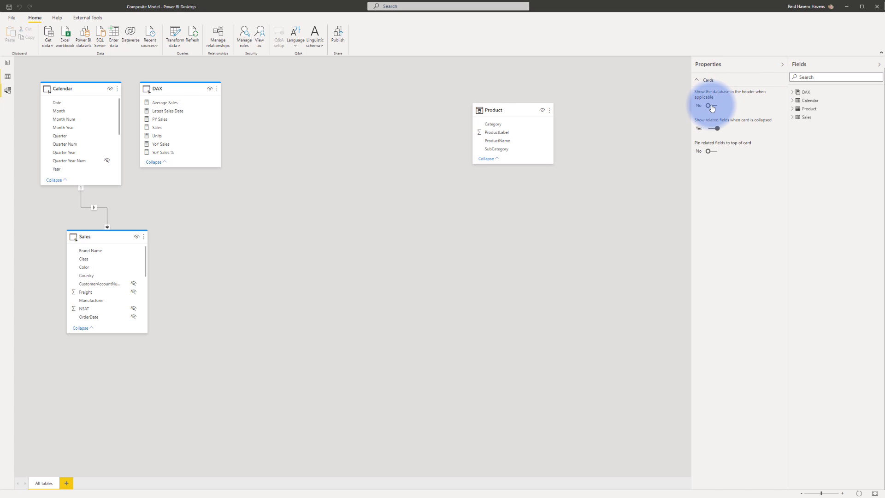
left_click(713, 105)
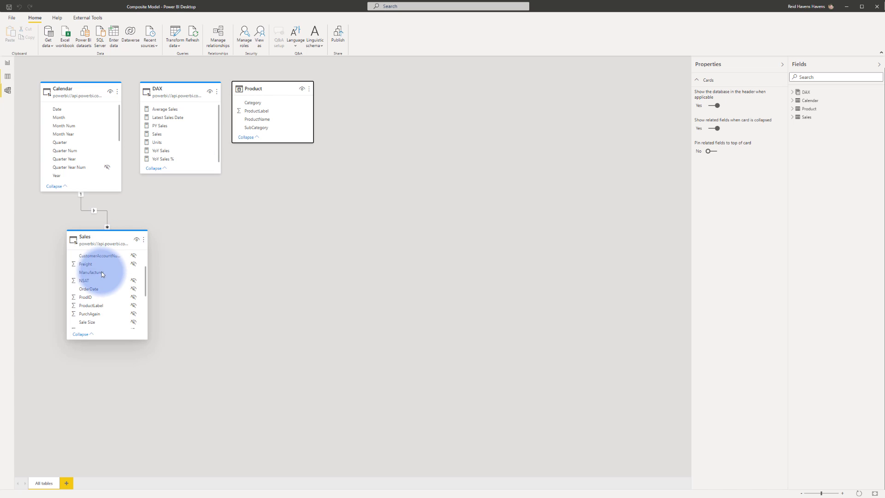
mouse_move(88, 306)
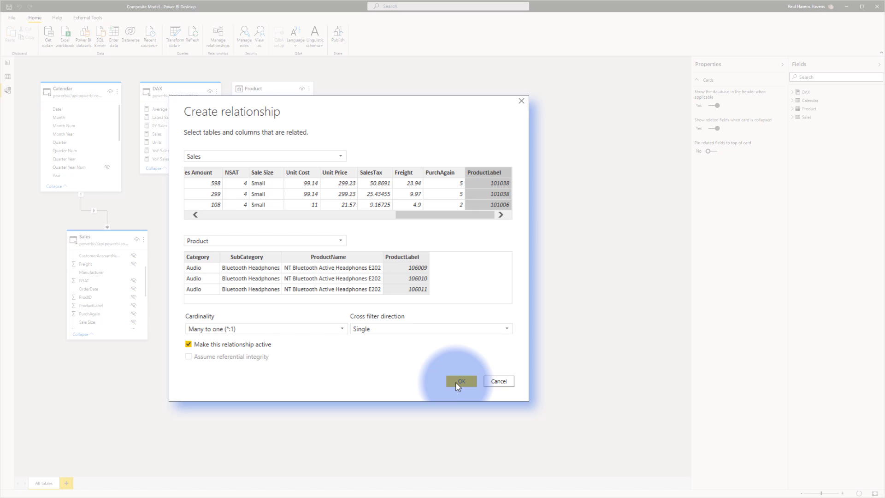
Relate Sales[ProductLabel] to Product[ProductLabel] many-to-one, then return to the report pages.
left_click(461, 380)
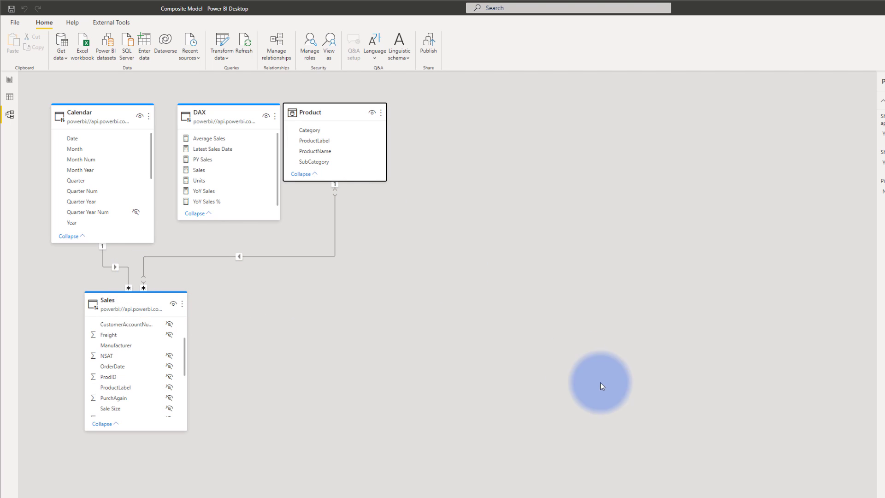
mouse_move(154, 280)
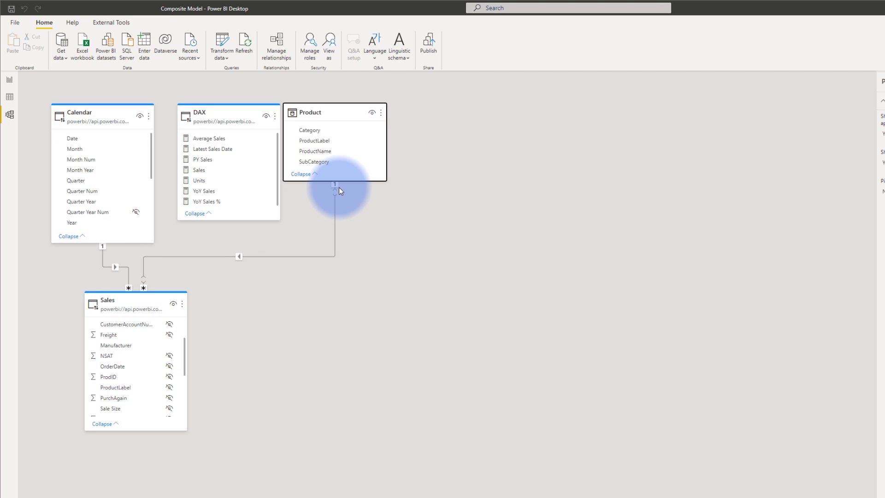
mouse_move(157, 258)
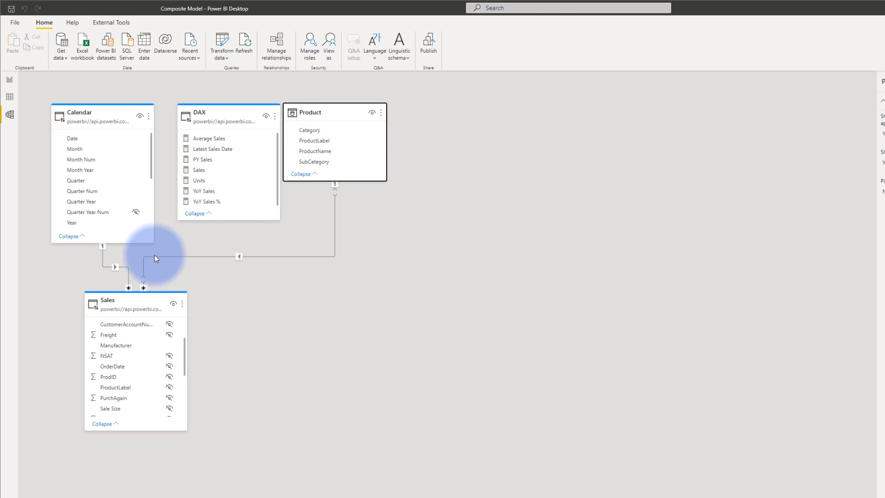
left_click(9, 79)
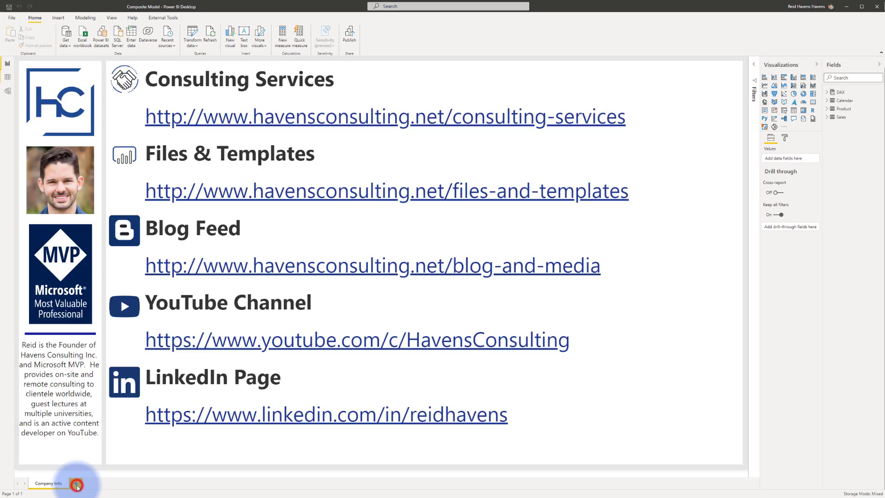
Add a page with a clustered bar chart of the DAX Sales measure by Product SubCategory.
left_click(76, 485)
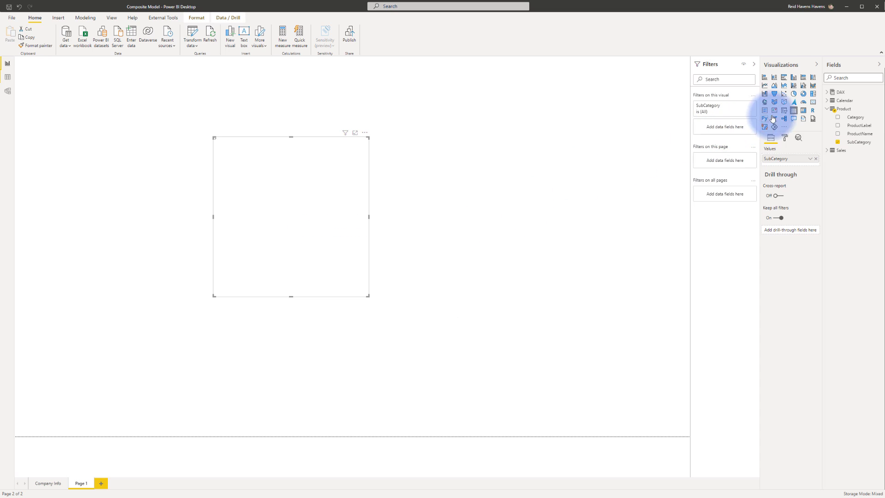
left_click(783, 77)
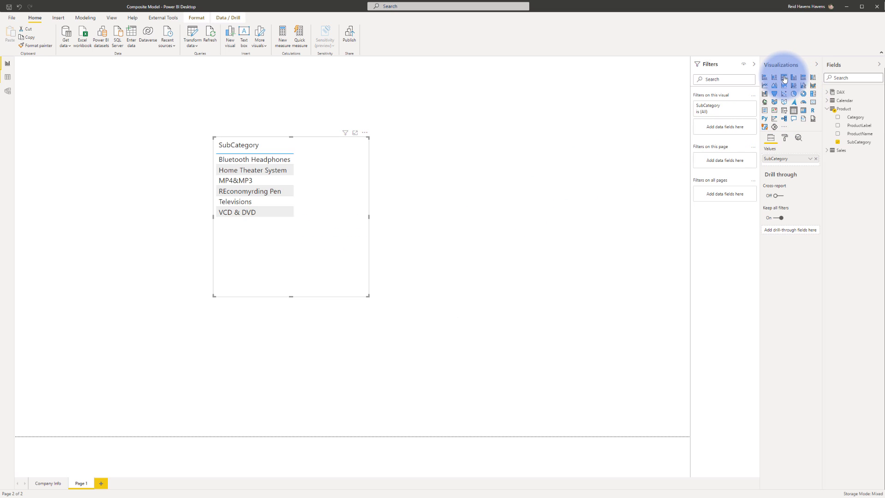
left_click(783, 77)
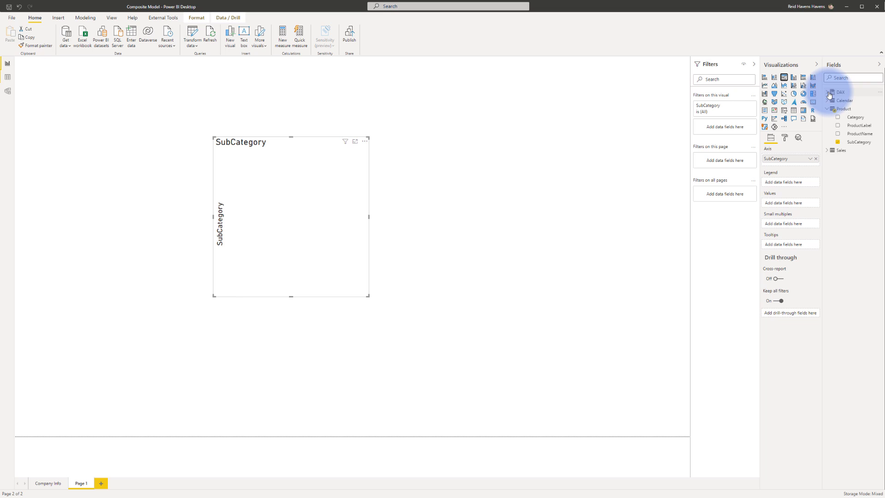
left_click(828, 92)
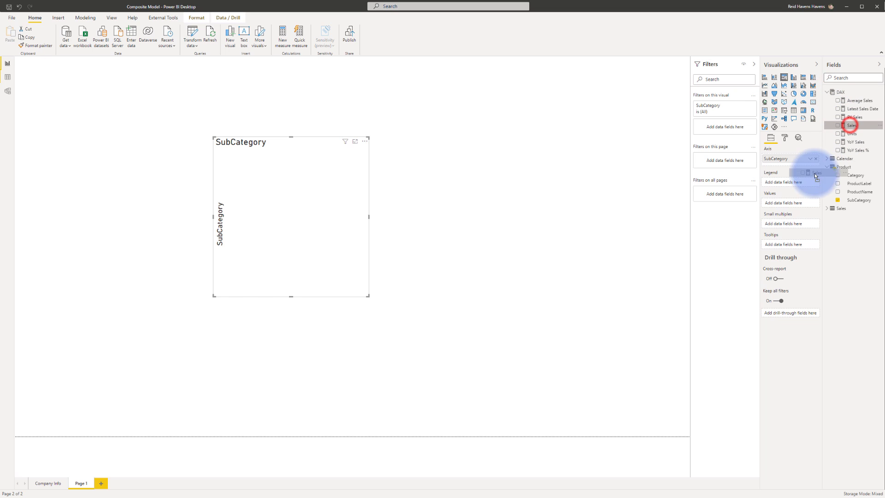
left_click(838, 125)
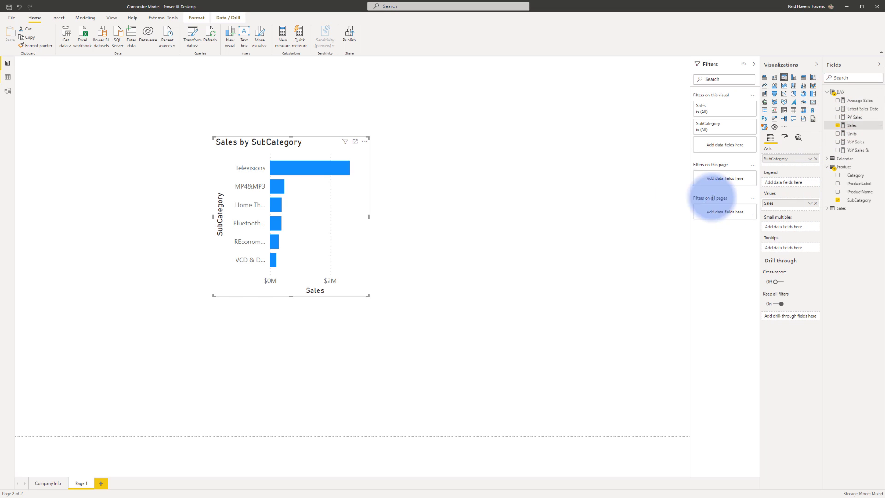
mouse_move(242, 175)
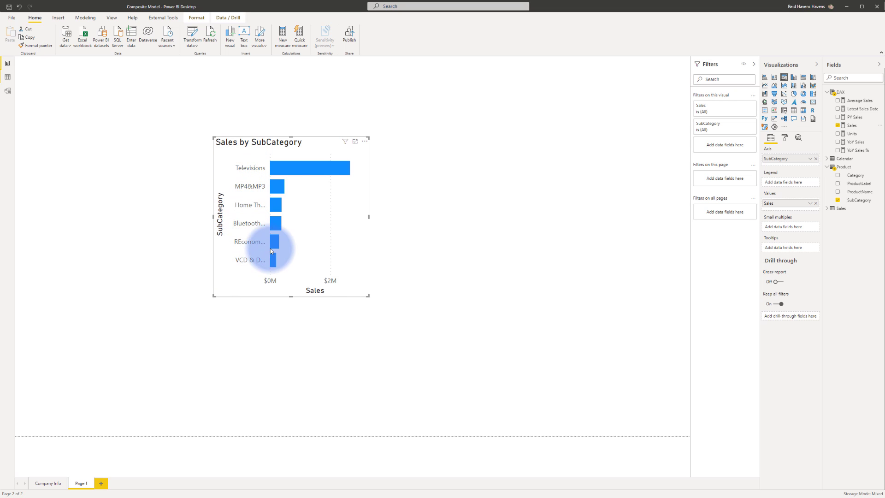
mouse_move(329, 168)
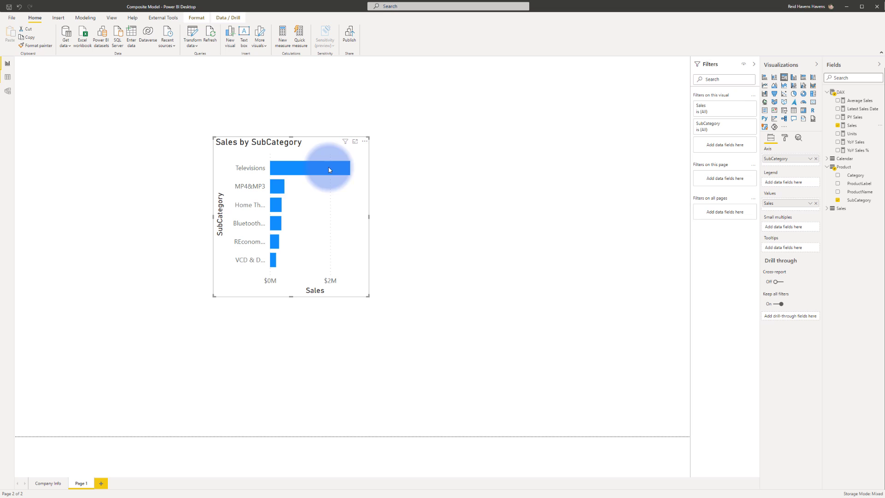
mouse_move(278, 178)
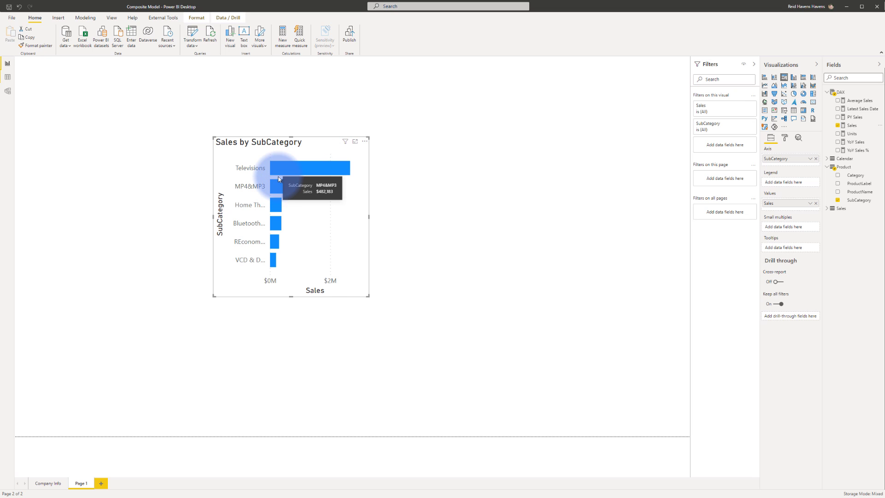
mouse_move(274, 210)
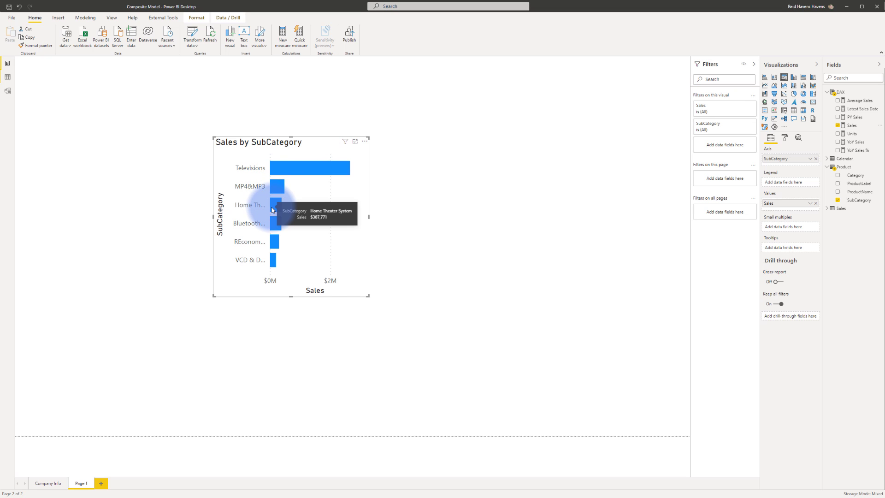